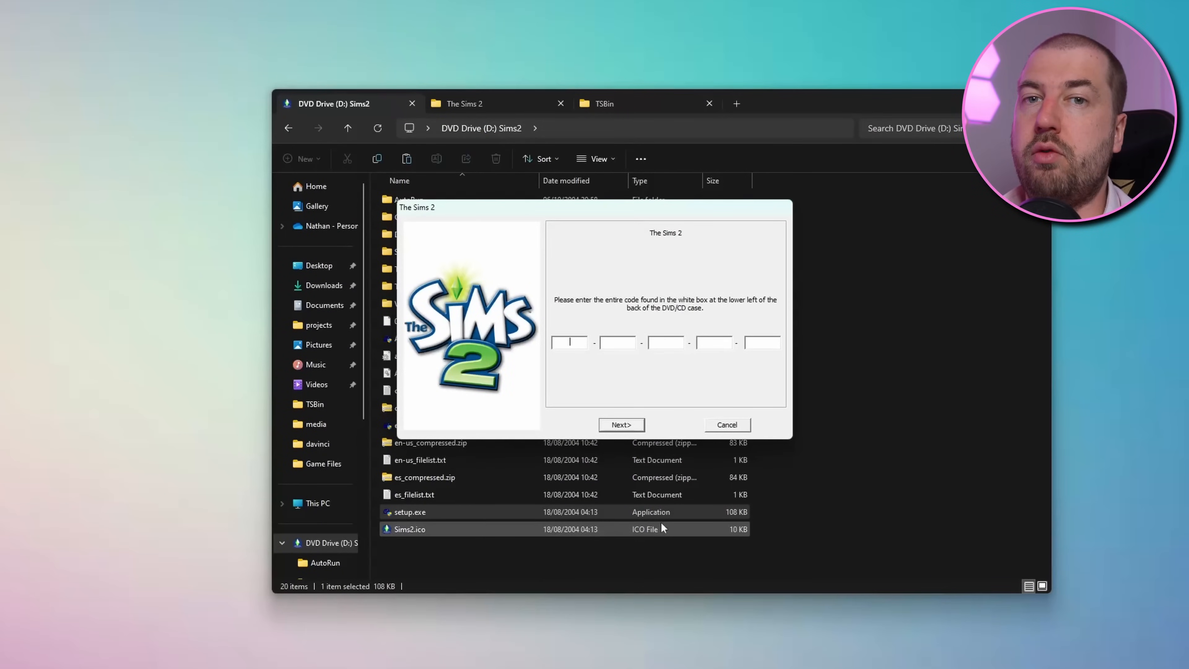
- Fill the first CD key field of the Sims 2 installer with the dummy letters AAAAa
type("AAAAa")
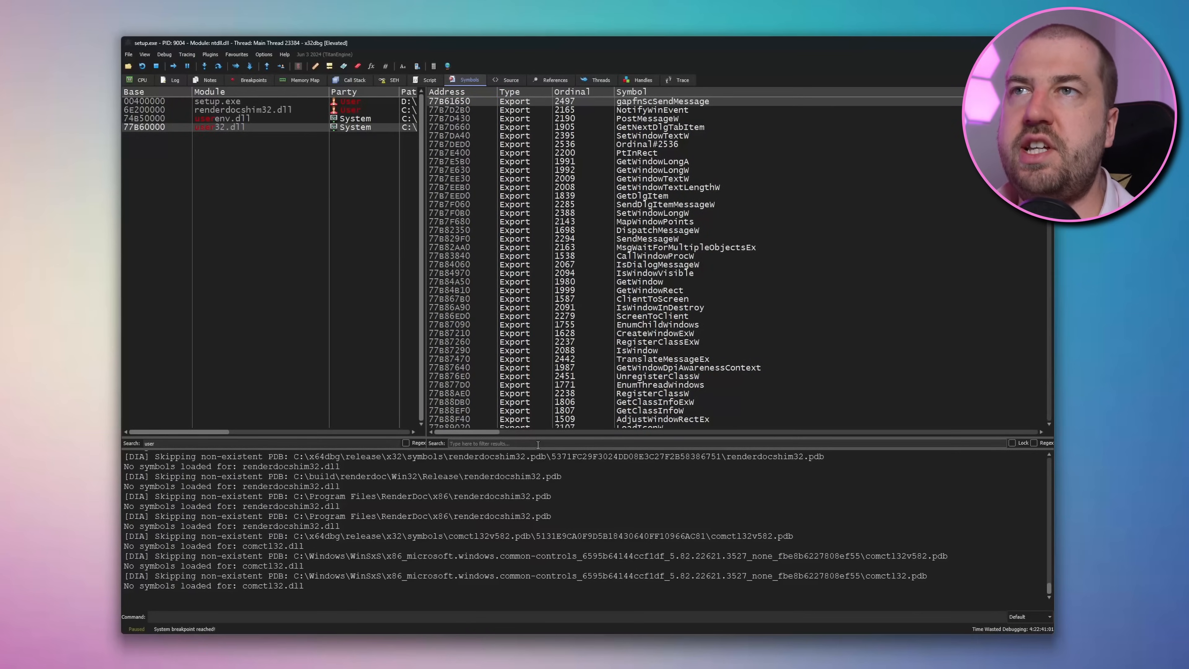
- Filter symbols for 'message', submit AAAA-BBBB-CCCC-DDDD-EEEE and dismiss the invalid-code warning
type("message")
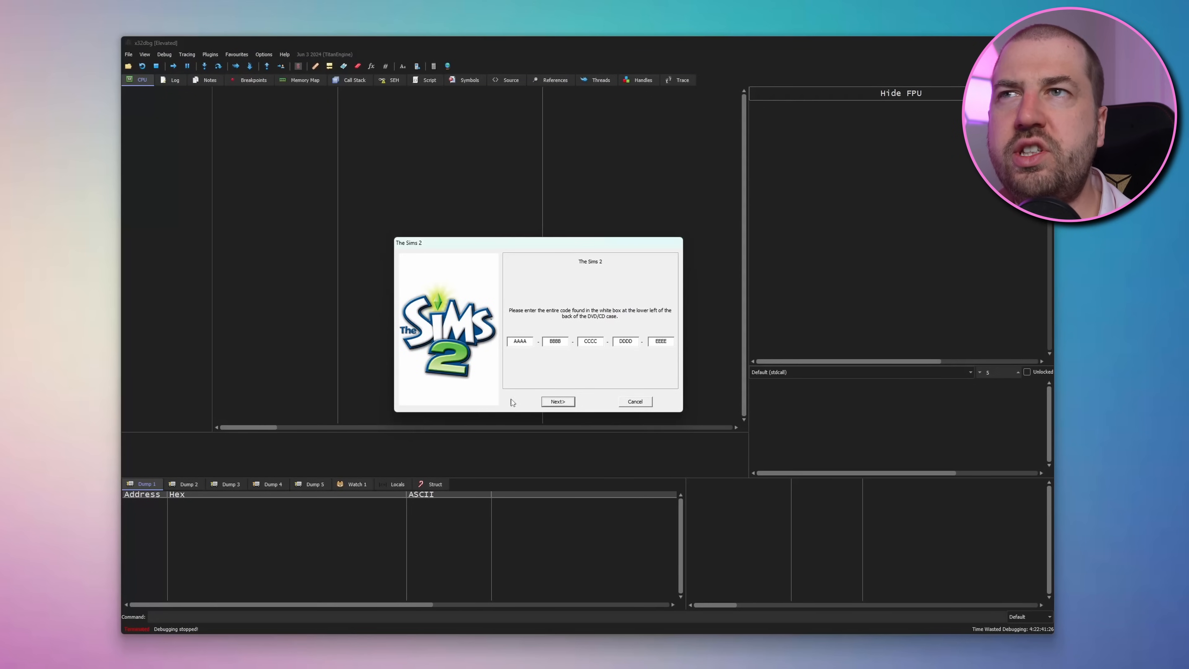
left_click(557, 402)
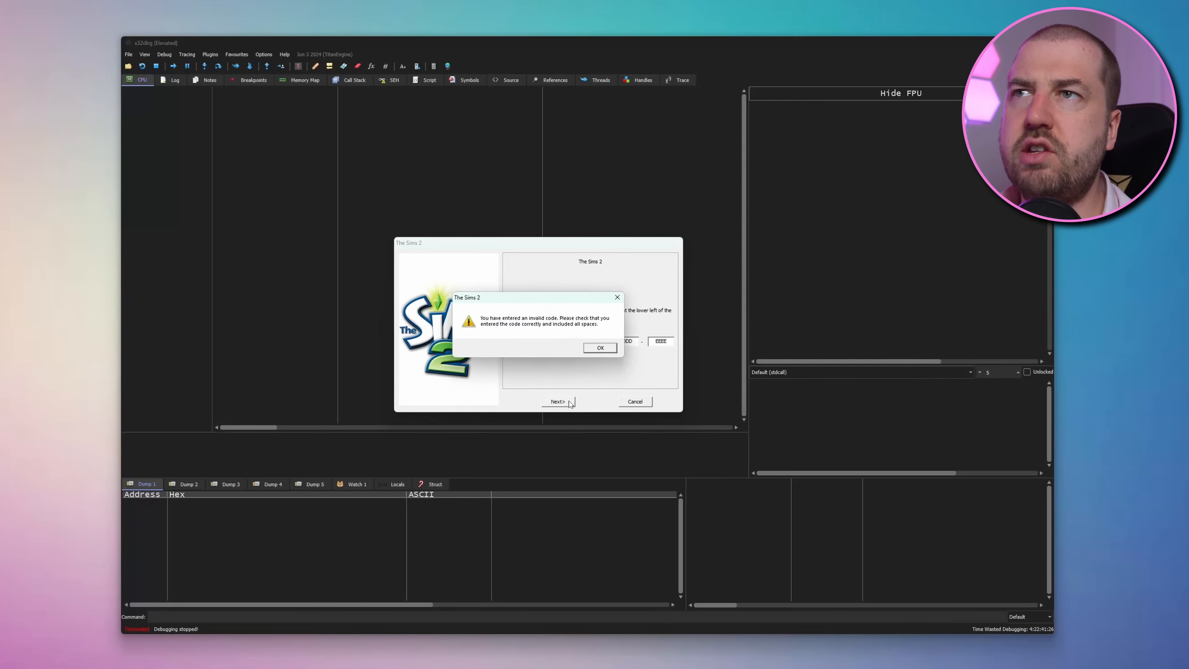
left_click(599, 348)
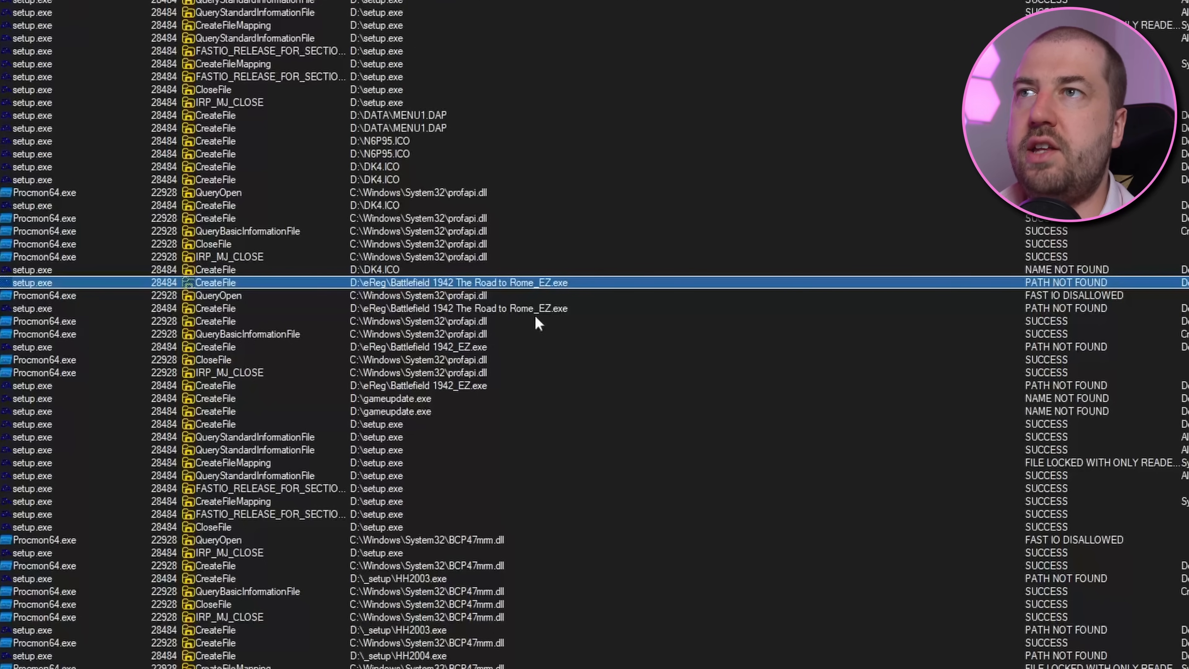
- Inspect AutoRun.exe's access to AutoRunGUI.dll in the Process Monitor event list
scroll("down", 3)
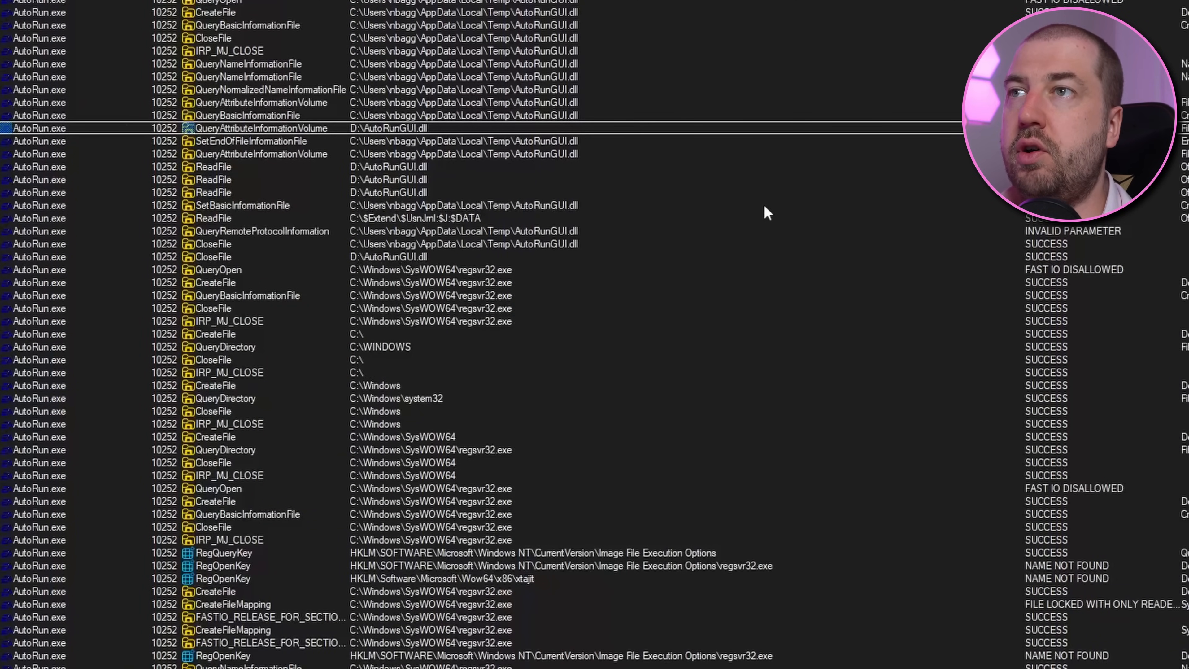
left_click(258, 128)
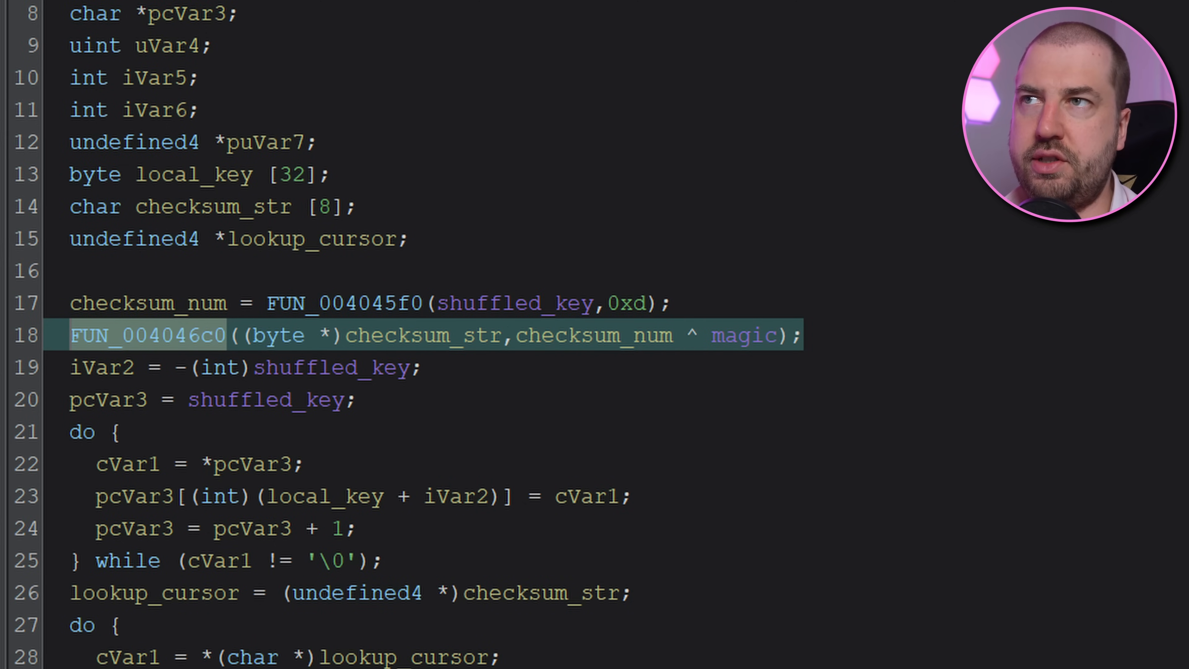
- Follow the call to FUN_004046c0, which builds the checksum string
double_click(146, 336)
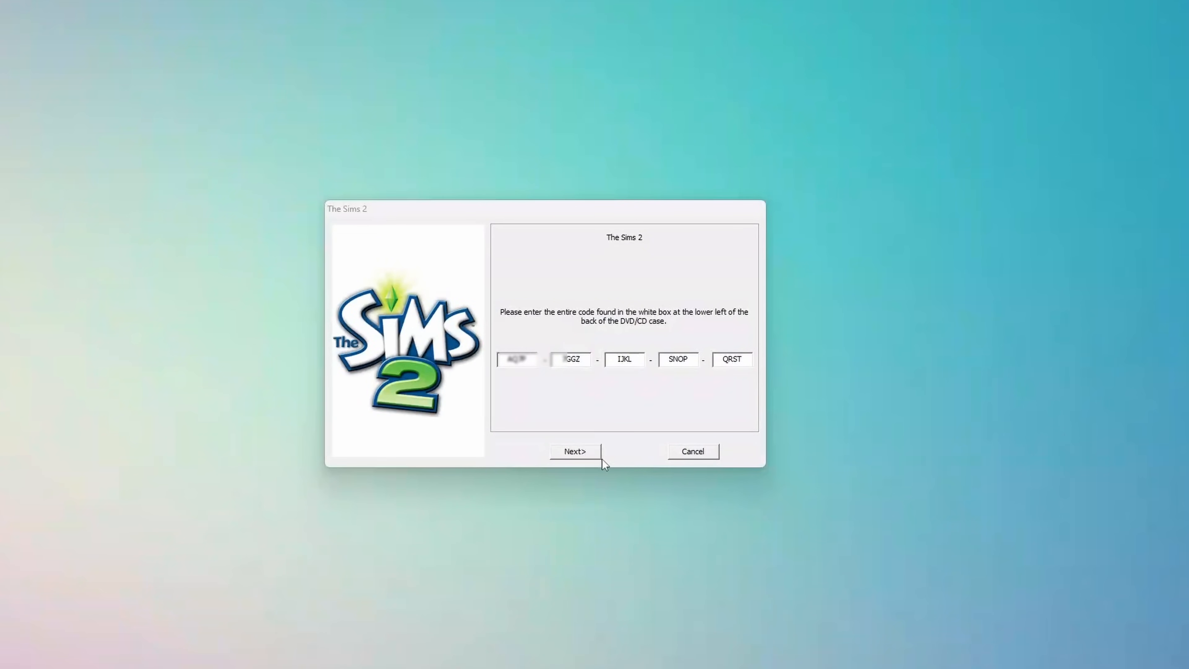
- Submit the derived CD code and finish the installer with Launch The Sims 2 selected
left_click(574, 452)
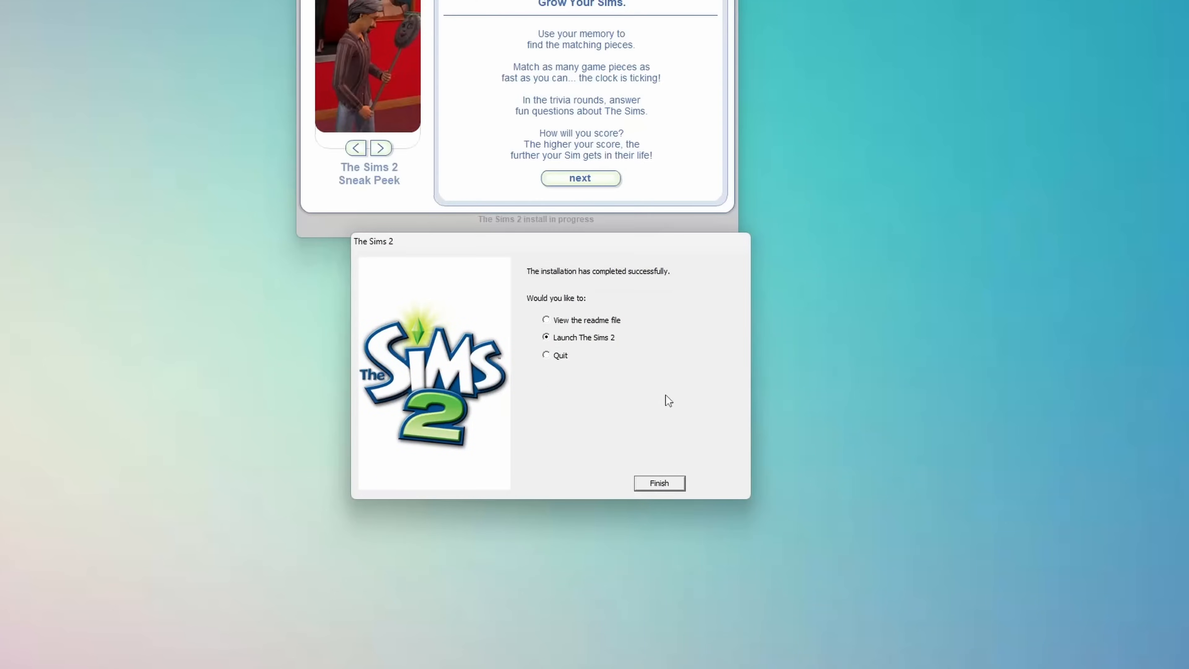
left_click(658, 483)
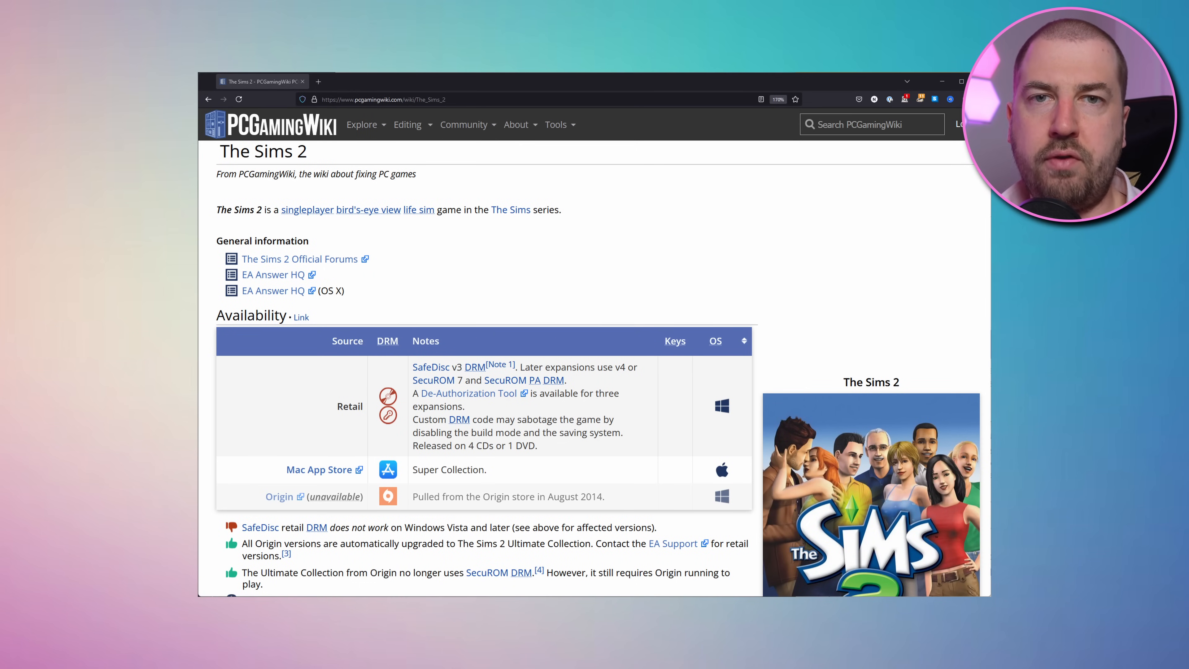
- Read the Availability table's SafeDisc v3 DRM notes on The Sims 2 PCGamingWiki page
left_click(431, 367)
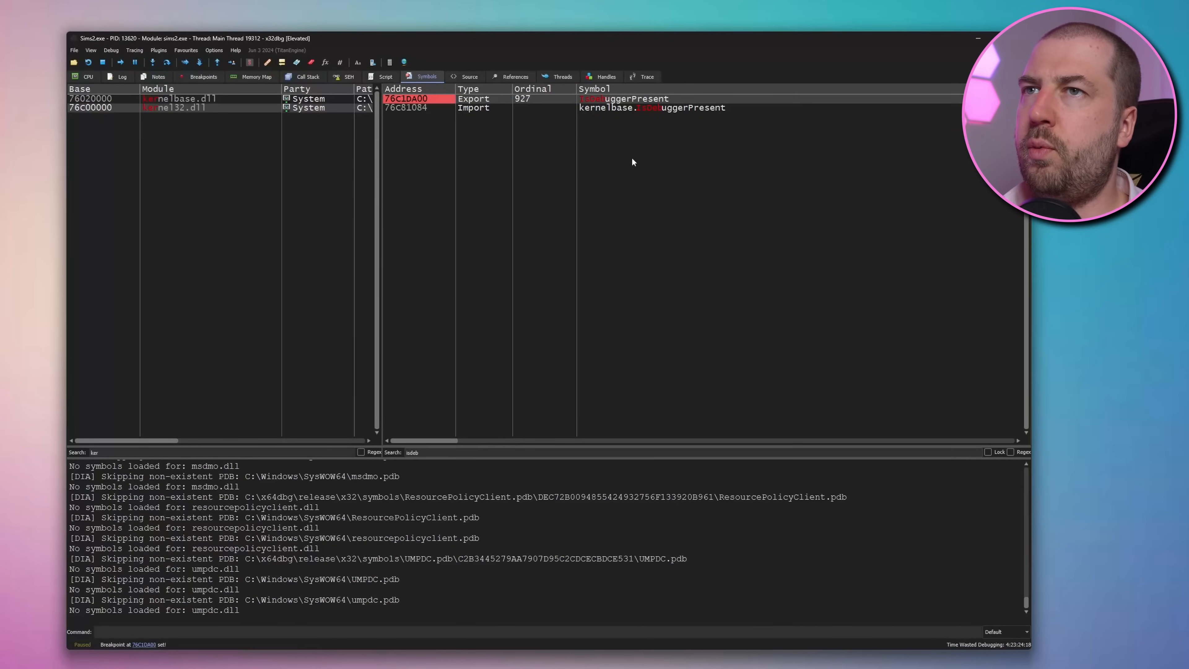
- Run to the debugger check, zero its result and step past the NtQueryInformationProcess call
left_click(88, 76)
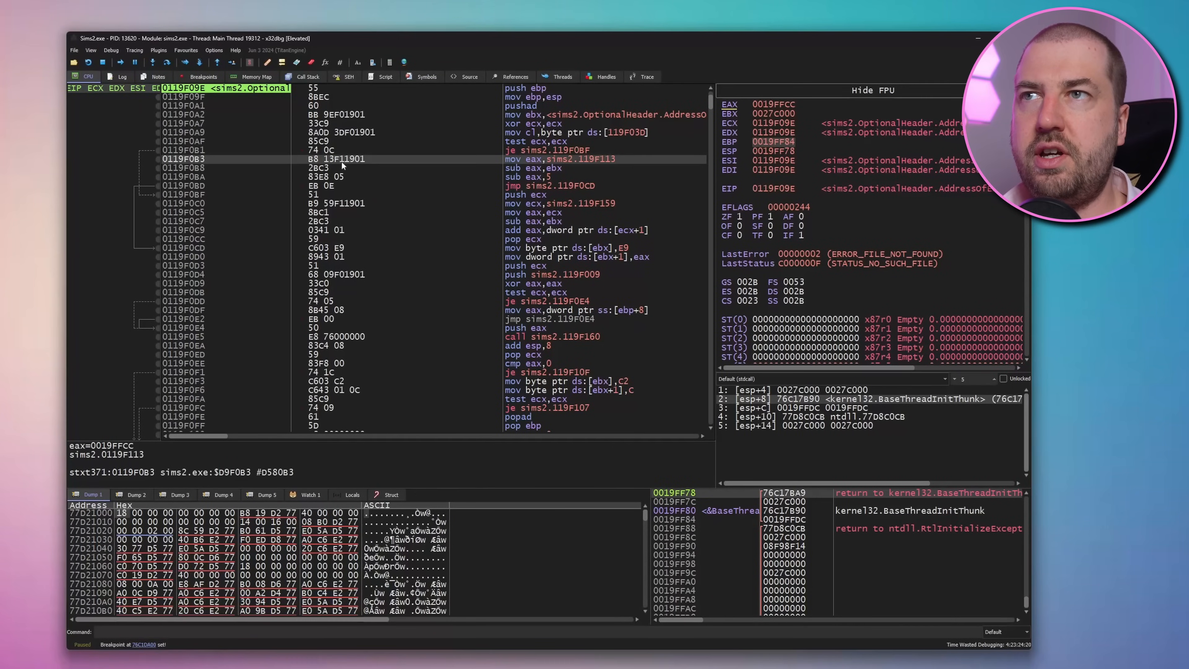
key("F9")
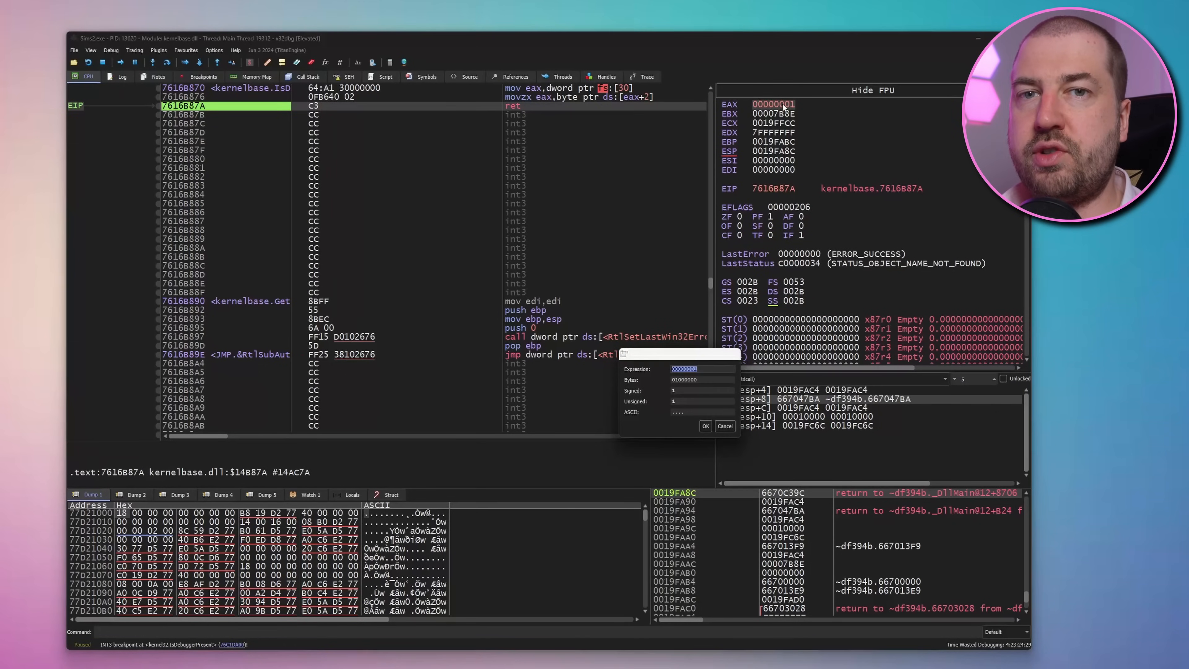
left_click(725, 426)
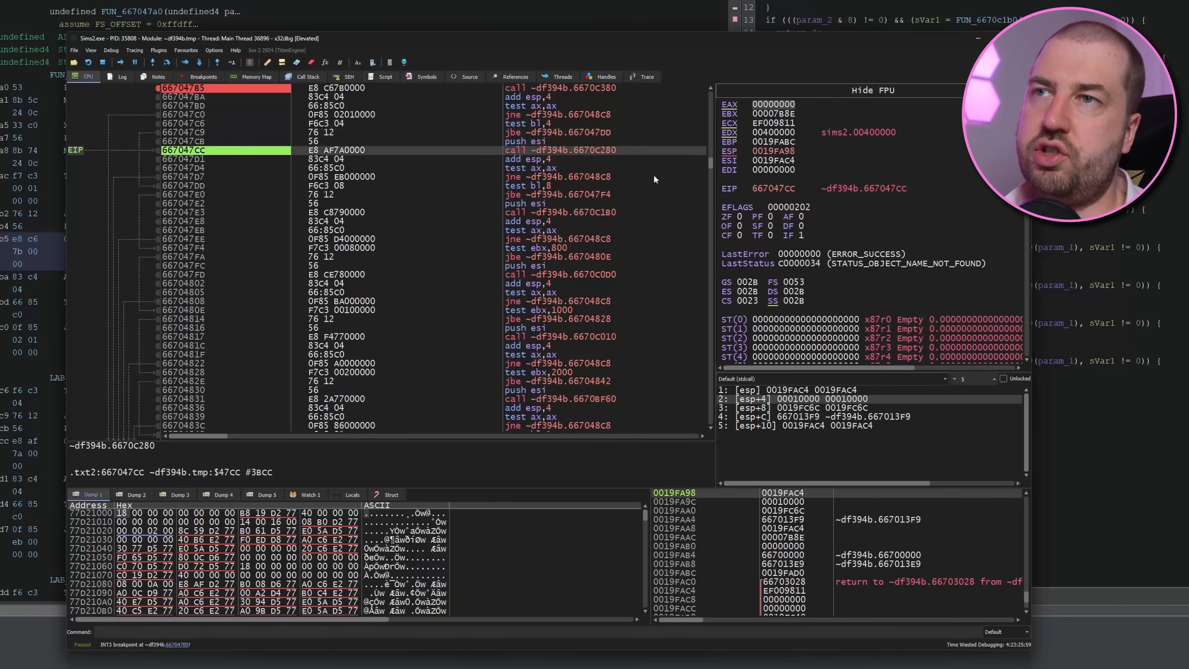
key("F8")
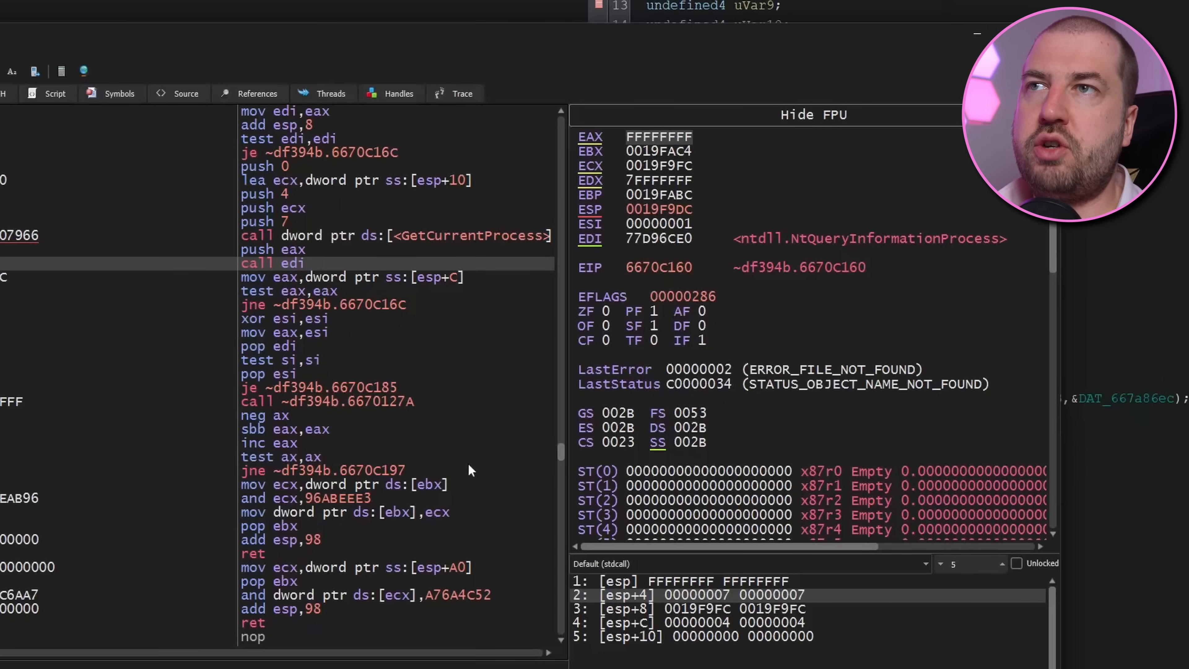
mouse_move(223, 305)
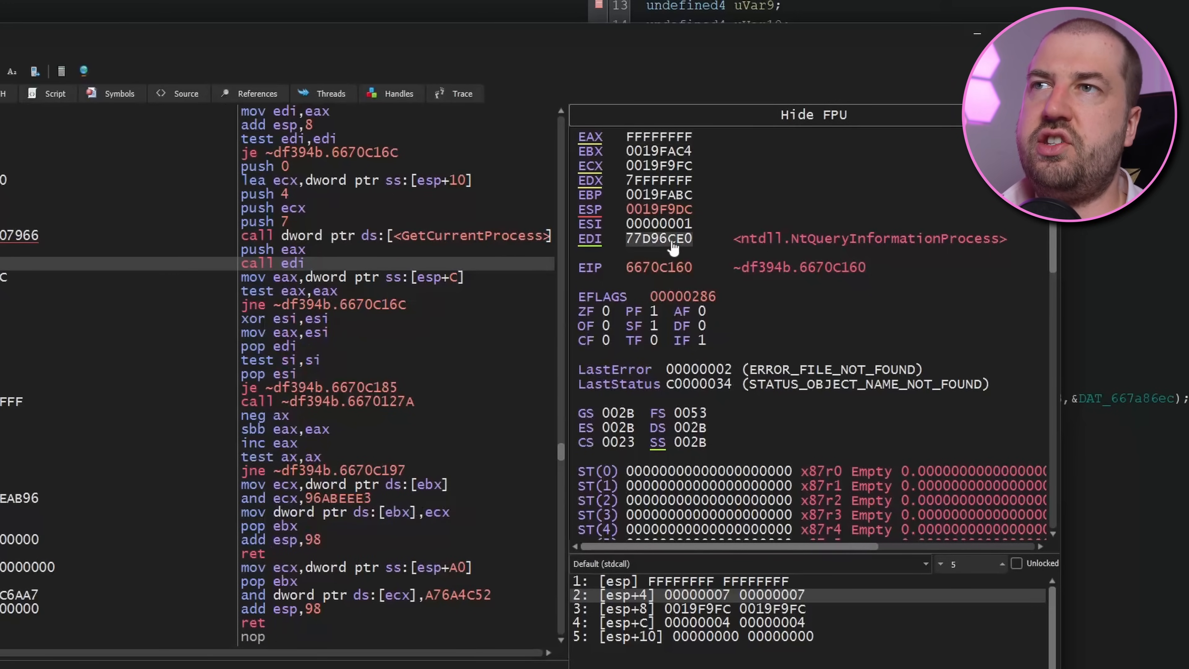
mouse_move(316, 41)
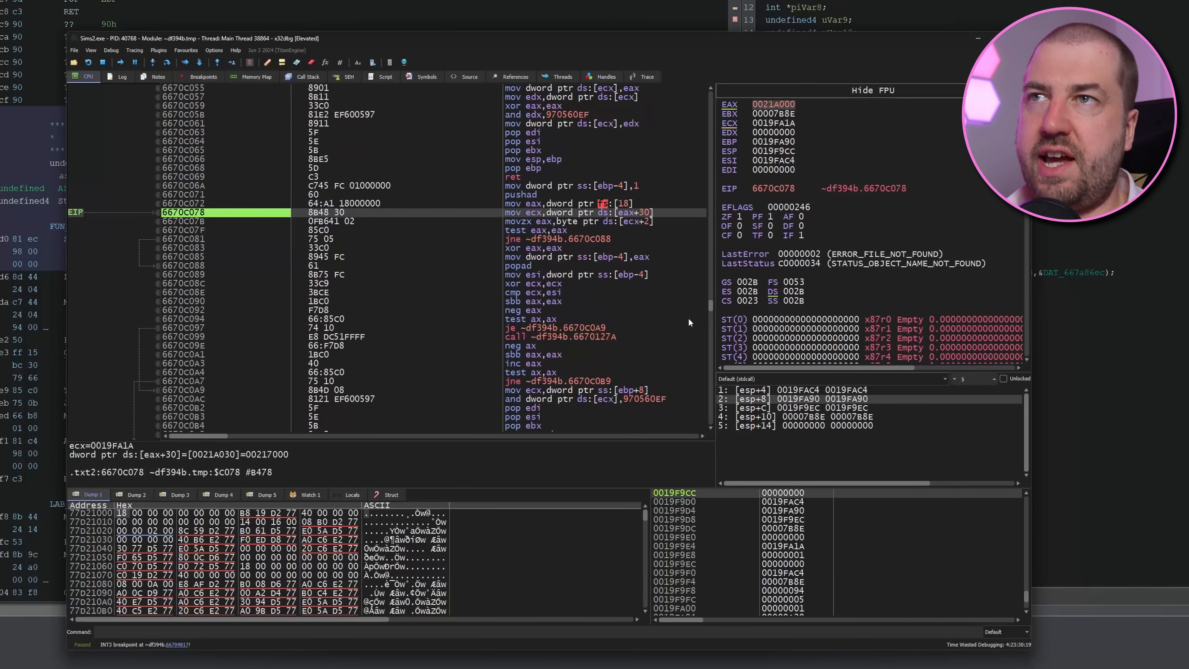
- Step onward through the protected ~df394b module
key("F8")
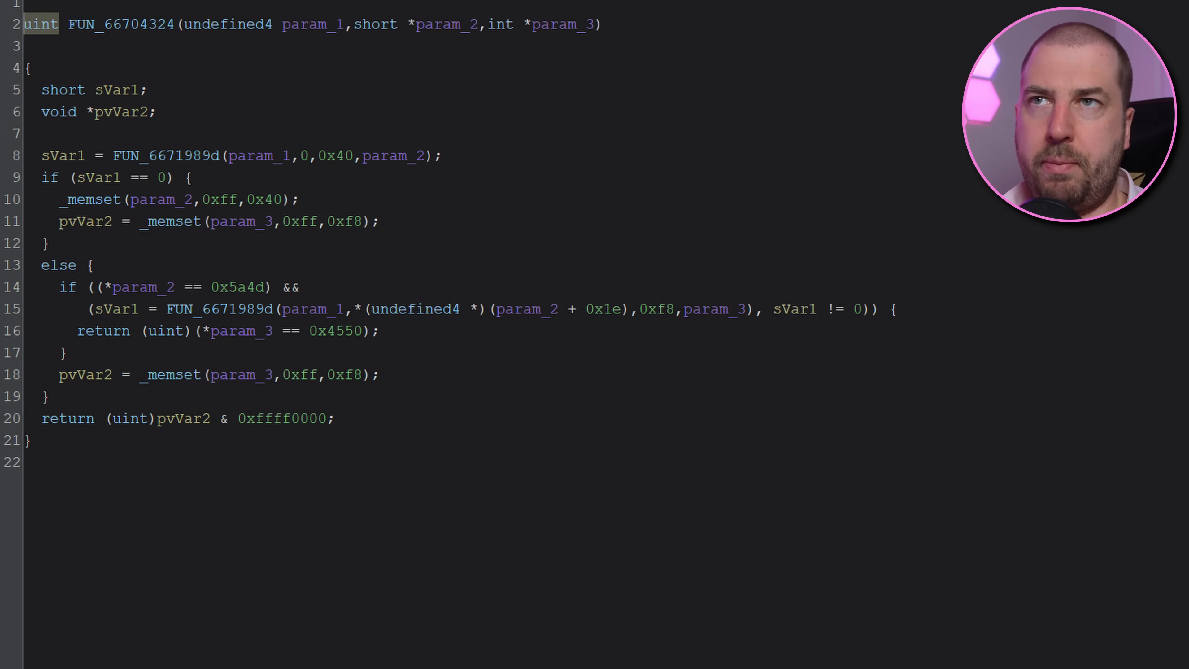
- Convert the -0x34 constant in the version-check function to another number format, revealing 0xCC
scroll("down", 3)
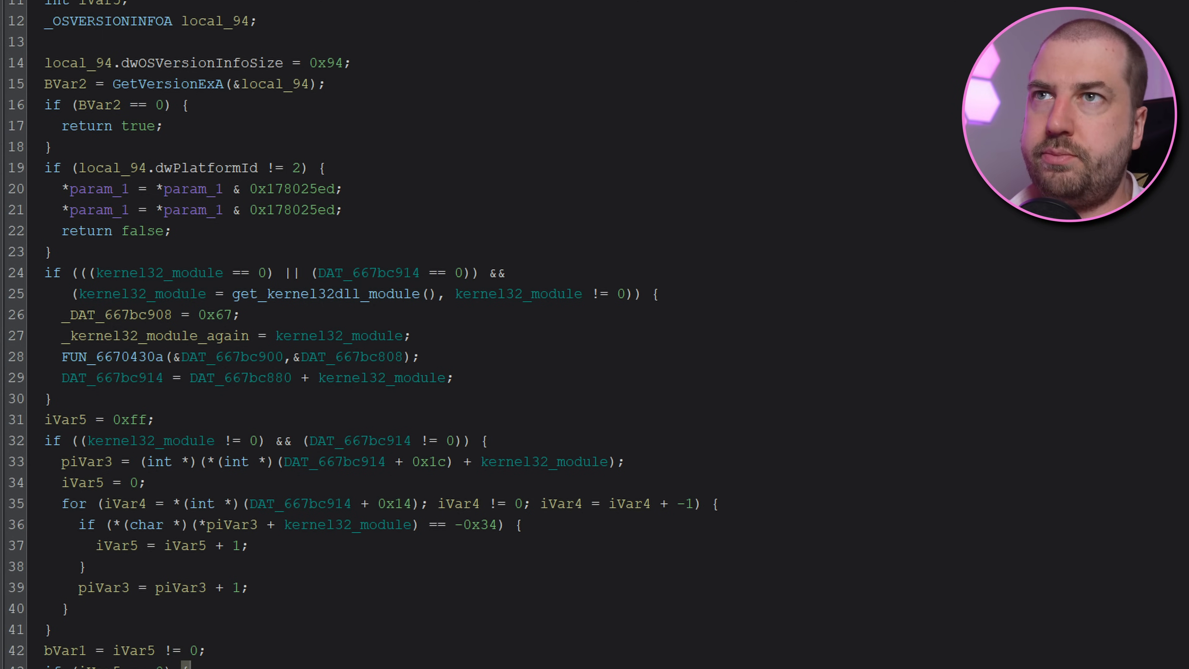
right_click(560, 390)
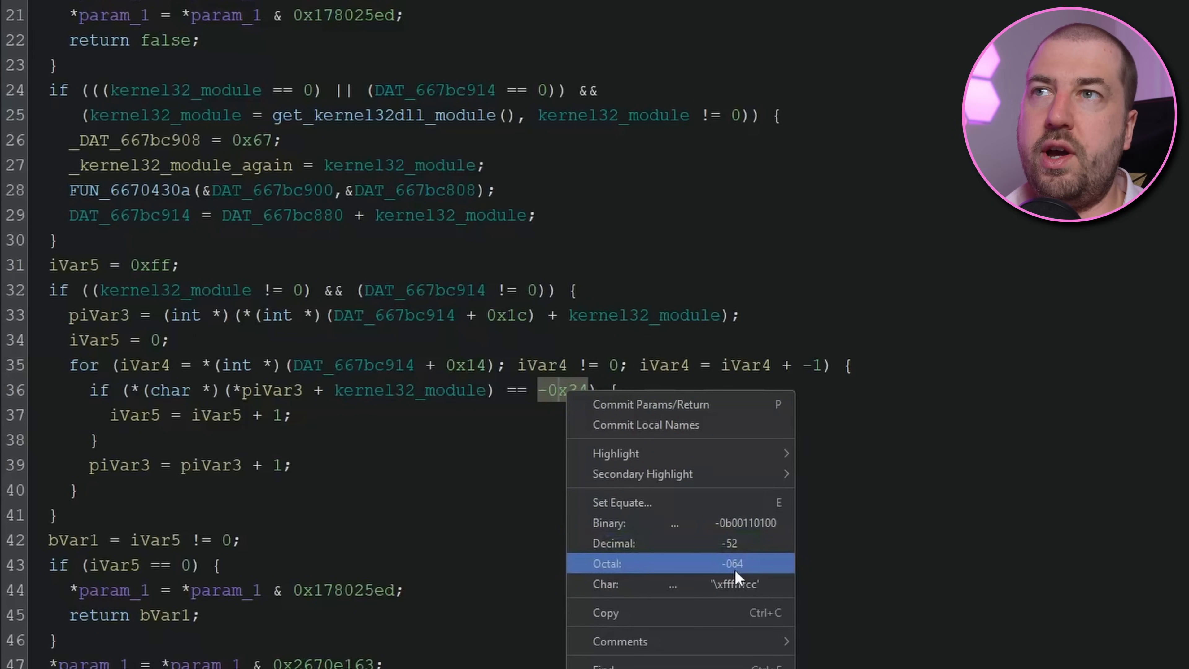
left_click(606, 585)
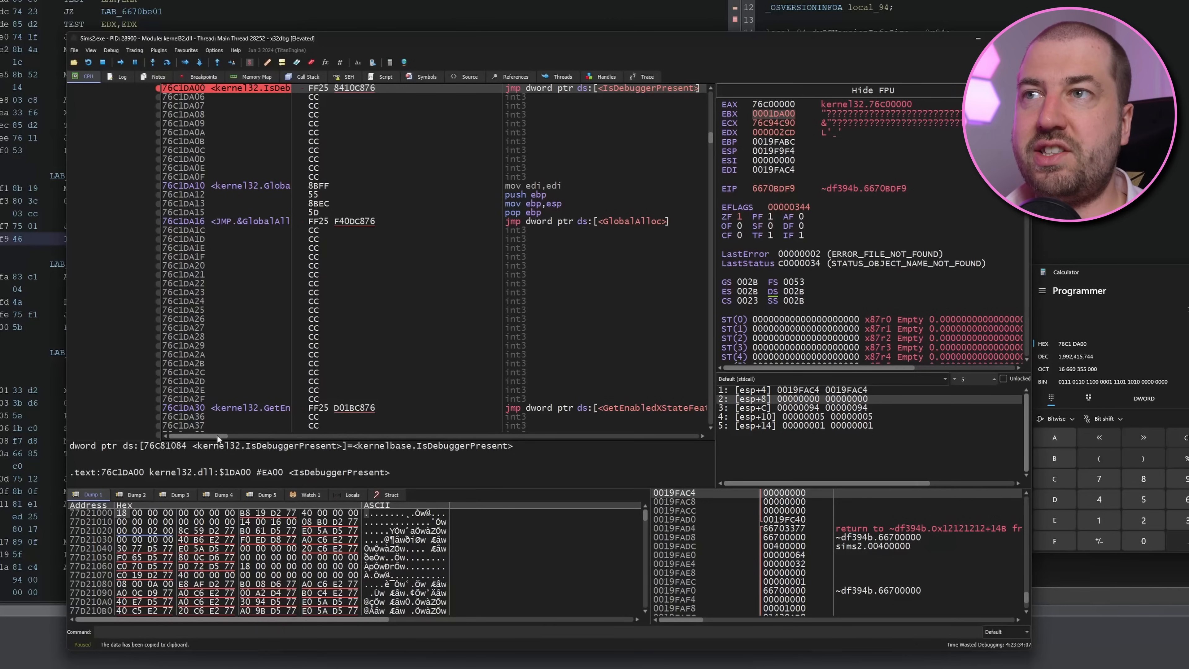
mouse_move(560, 369)
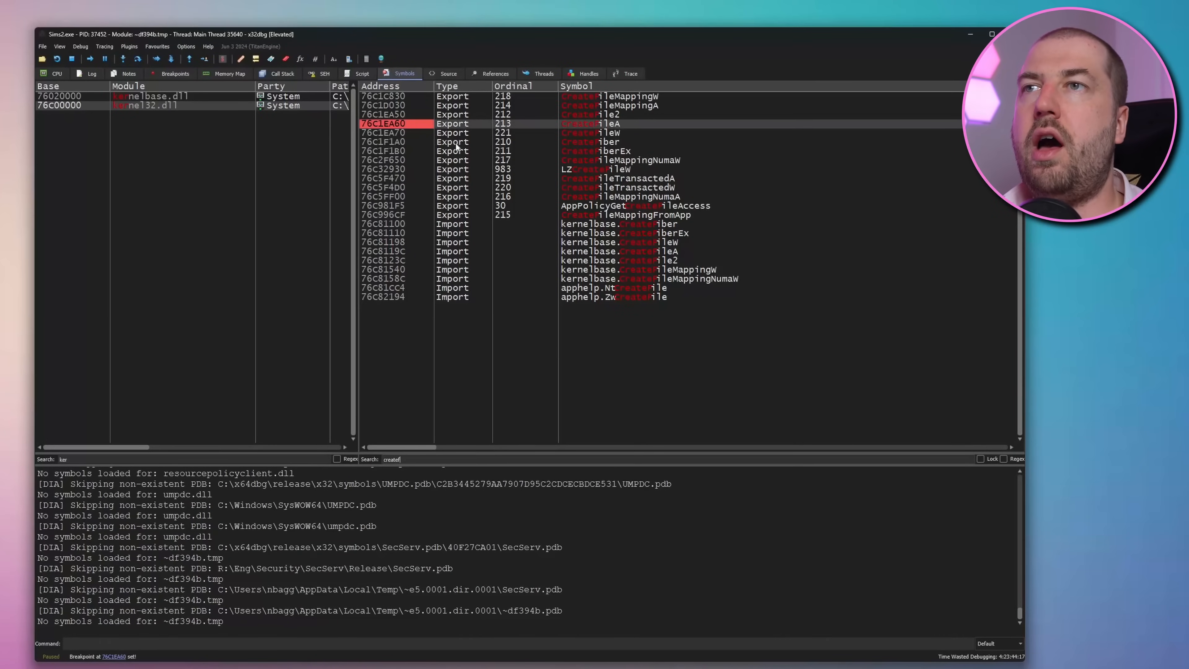
- Restart Sims2.exe, break at the LoadLibraryA call and step through loading ~df394b.tmp to 0119F3E2
left_click(51, 73)
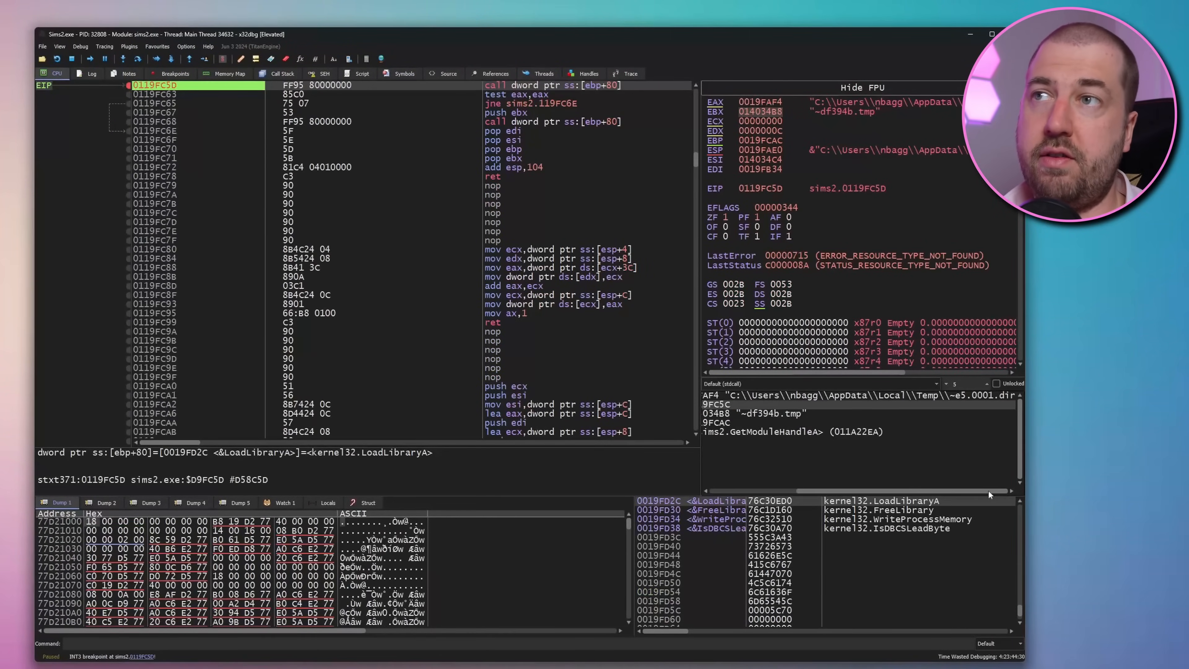
left_click(278, 74)
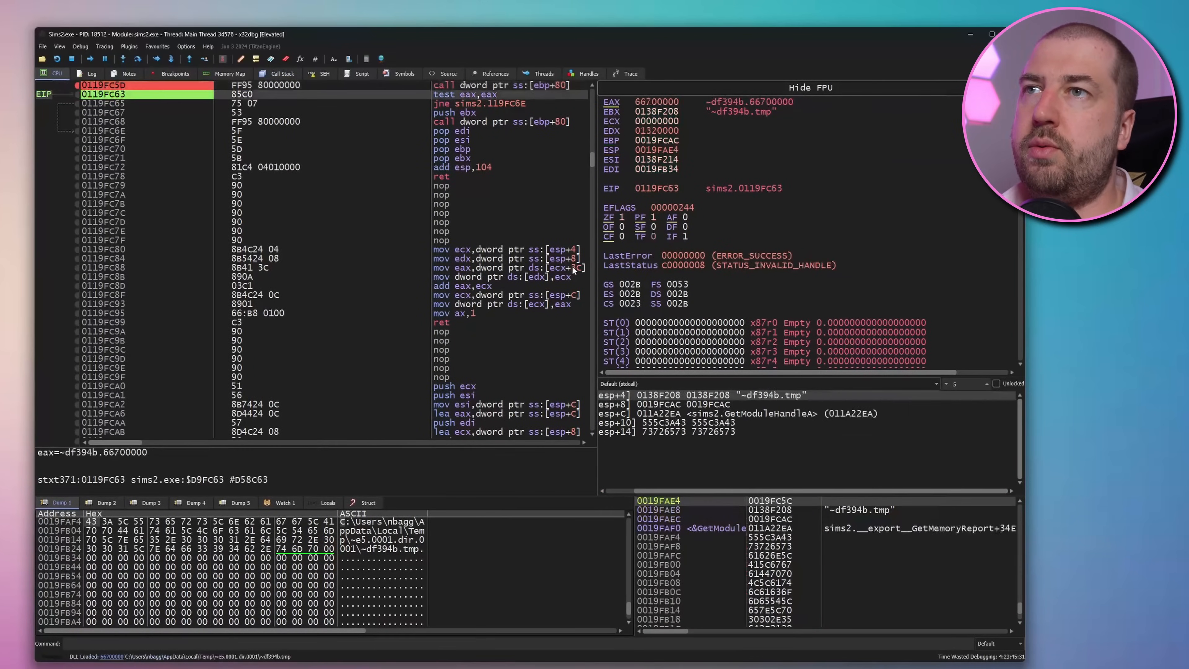
key("F8")
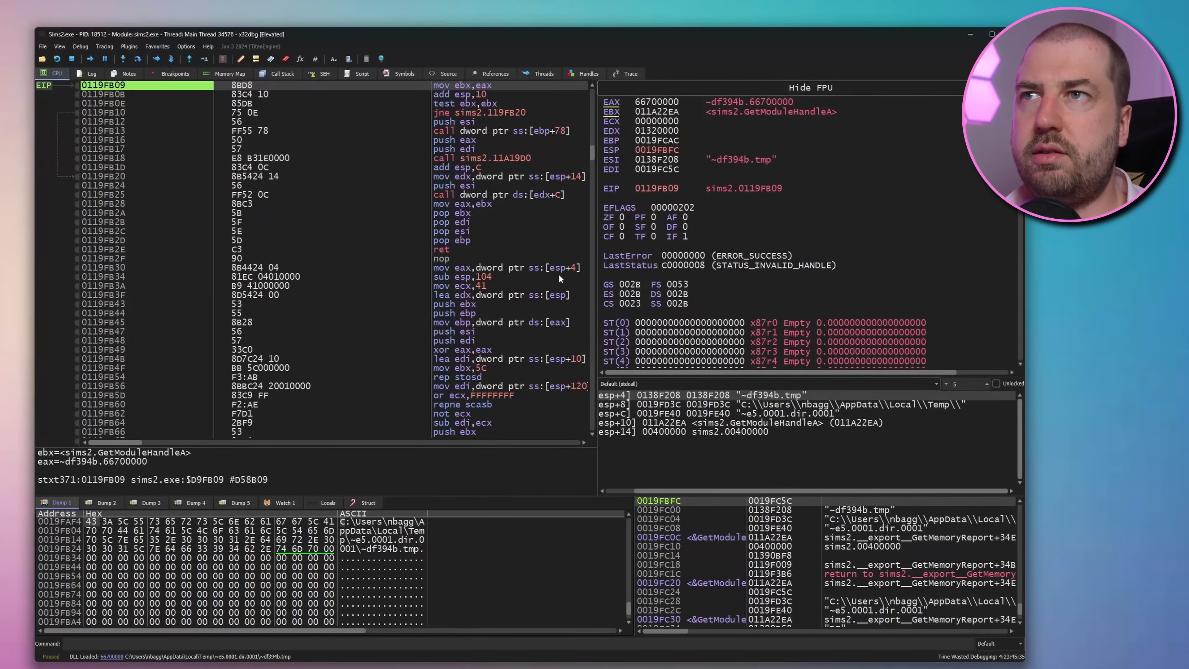
key("F8")
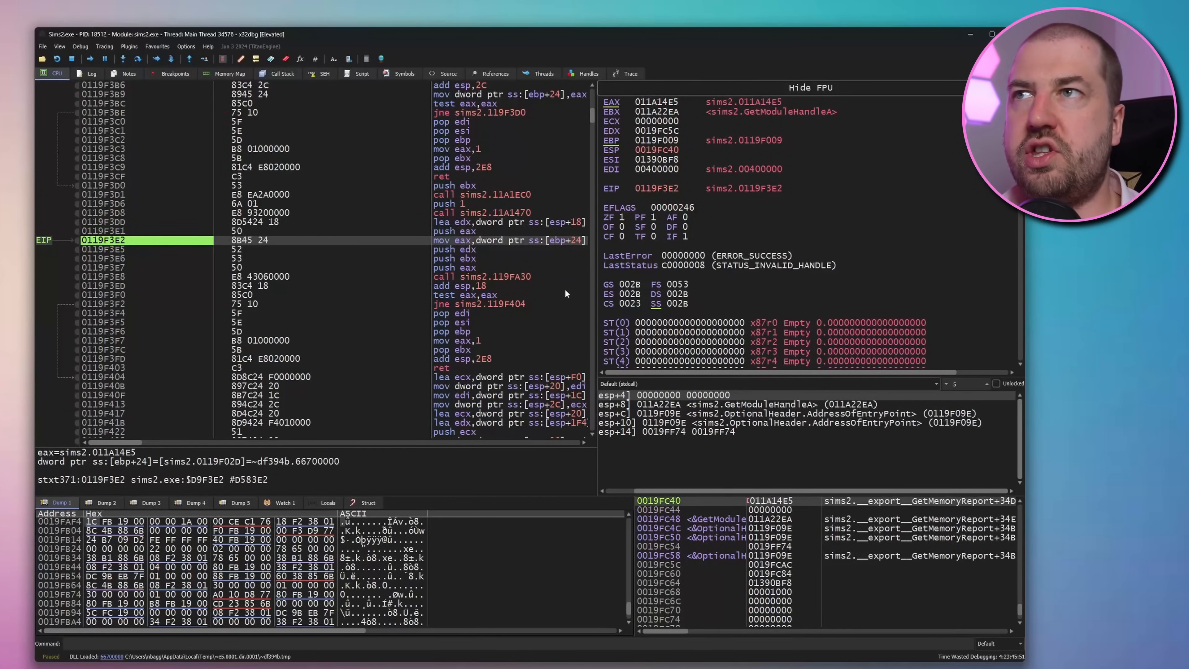
- Step with F8 past the module and pointer checks, through ReadFile, into the XOR decoding loop
key("F8")
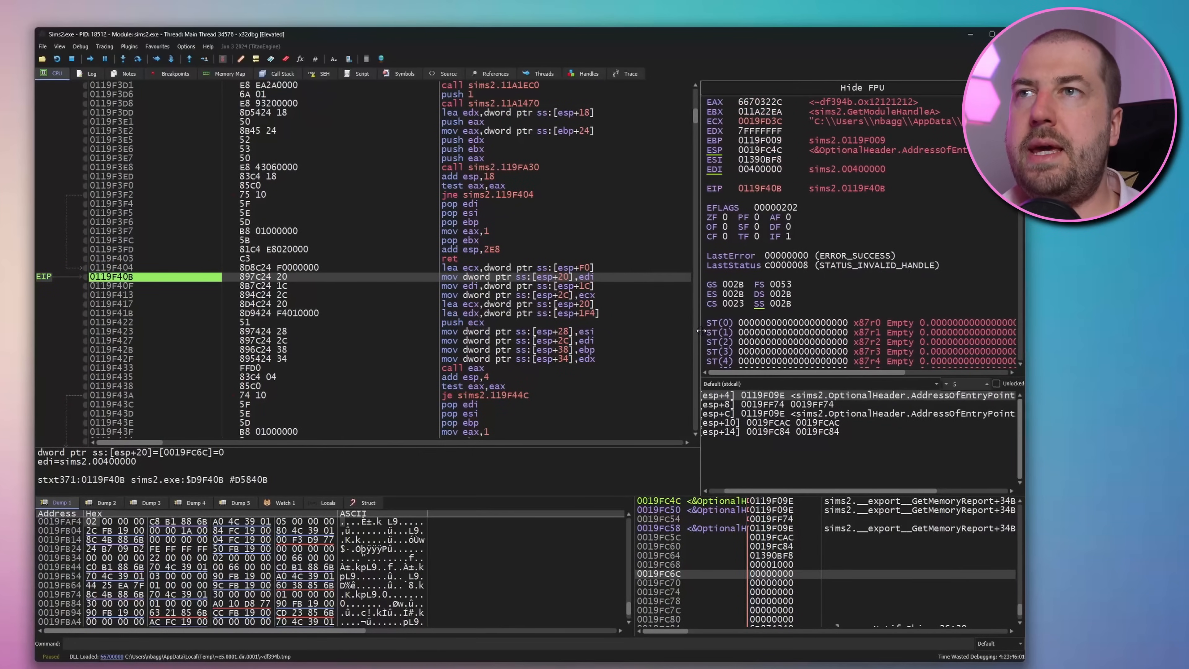
mouse_move(668, 283)
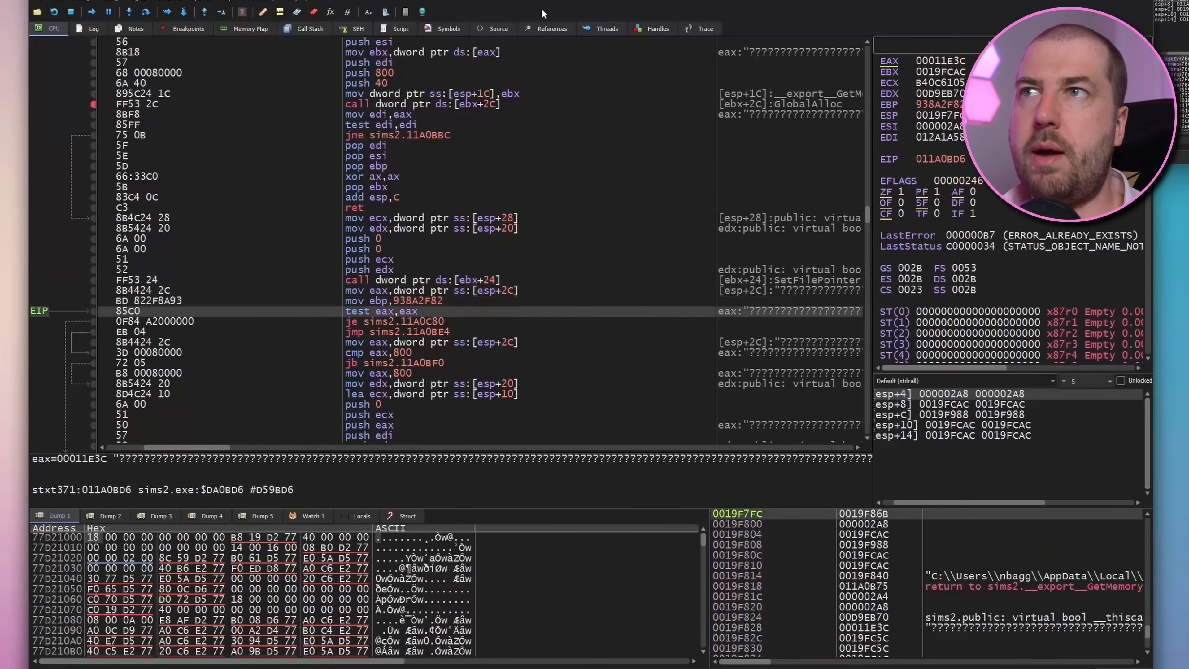
key("F8")
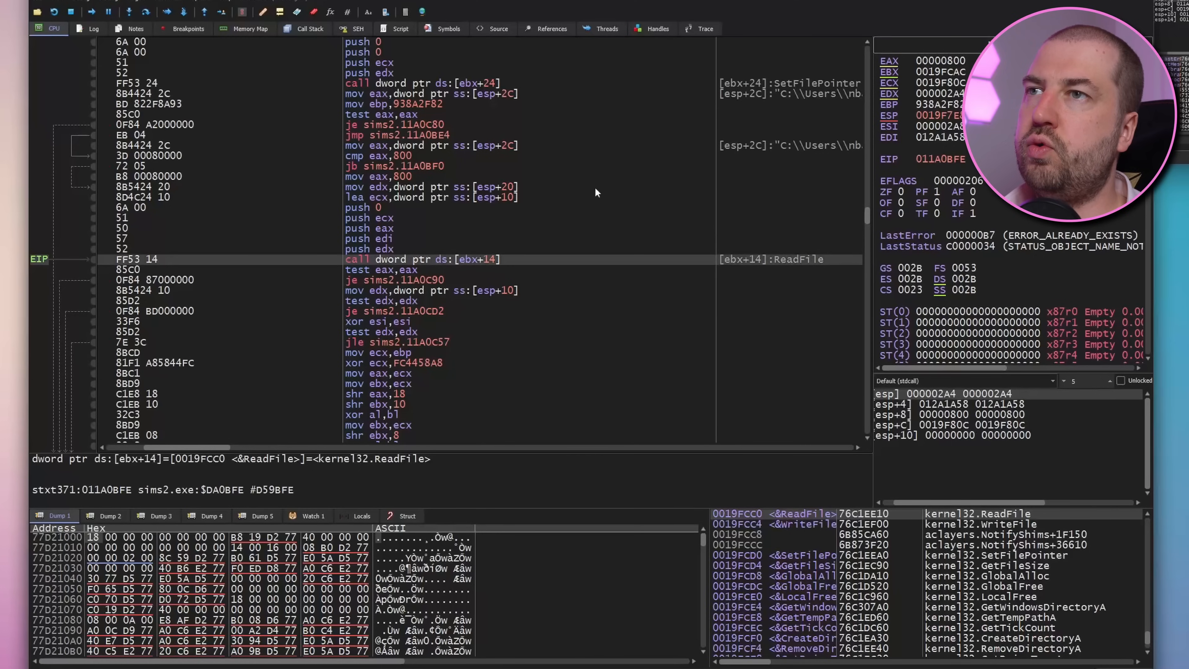
key("F8")
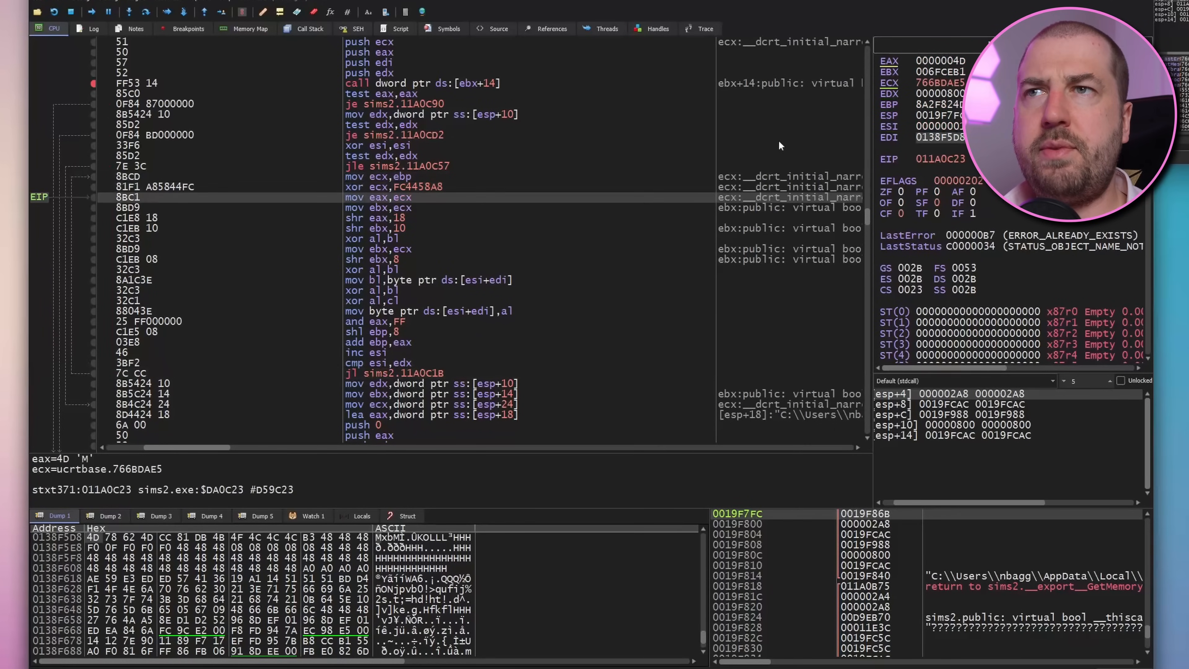
key("F8")
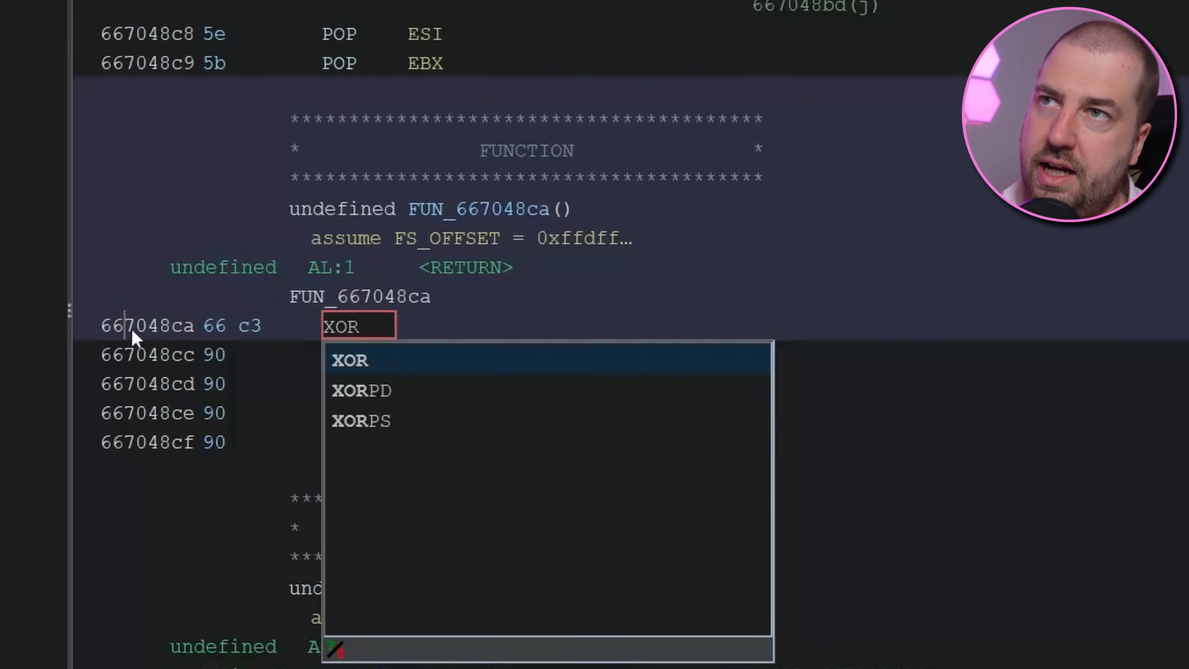
- Choose XOR as the replacement instruction at address 667048ca
left_click(44, 14)
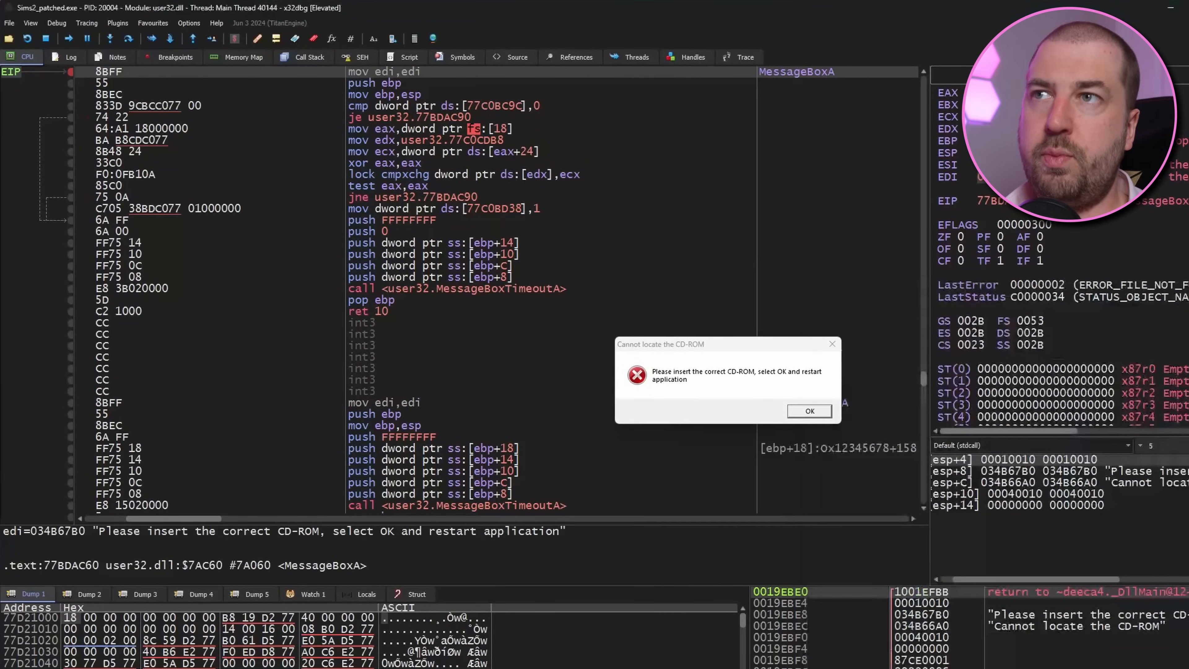
- Restart Sims2_patched.exe under the debugger so it pauses inside ntdll
left_click(809, 410)
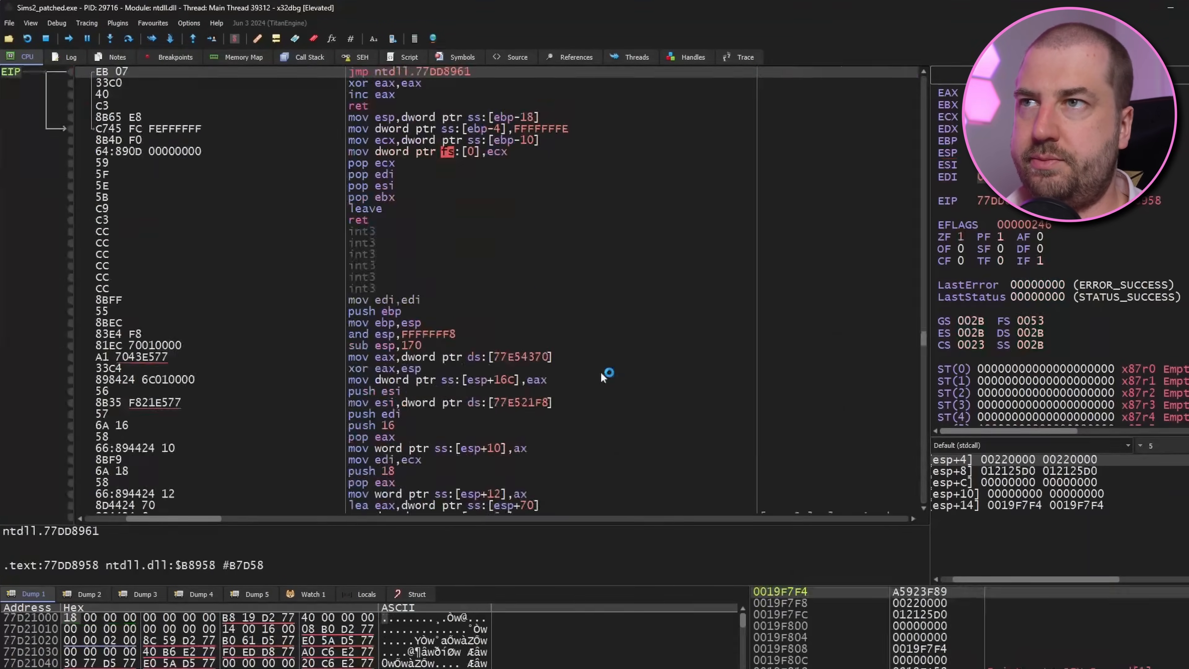
left_click(308, 57)
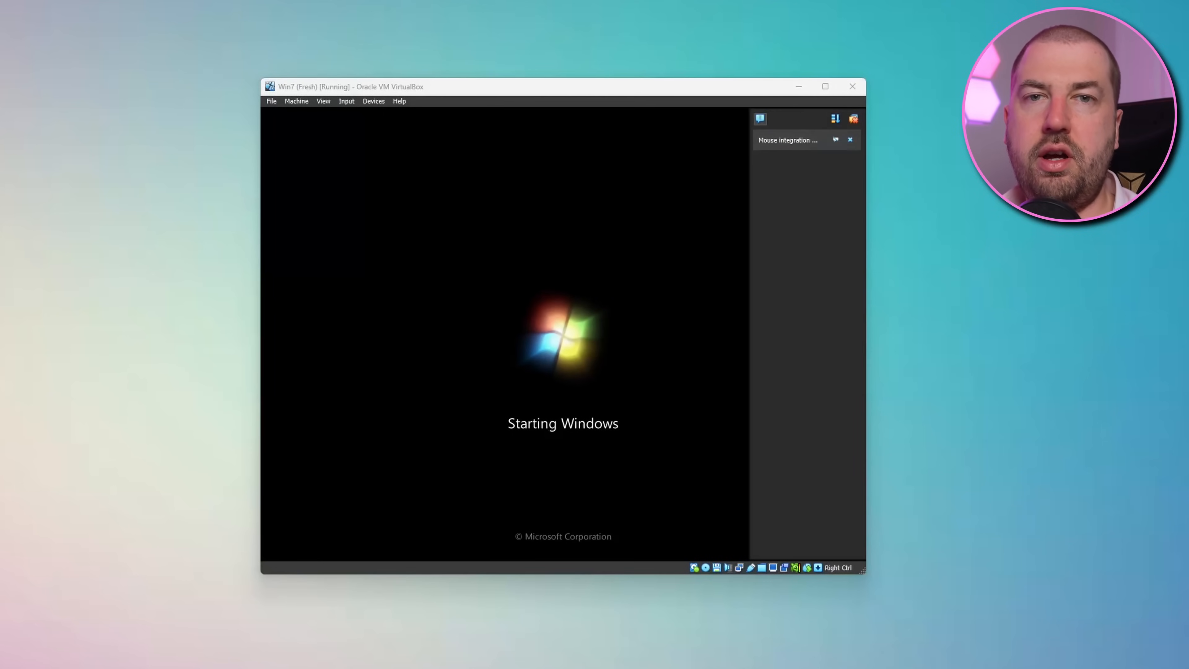
- Start the Win7 (Fresh) virtual machine and let Windows 7 boot
left_click(850, 139)
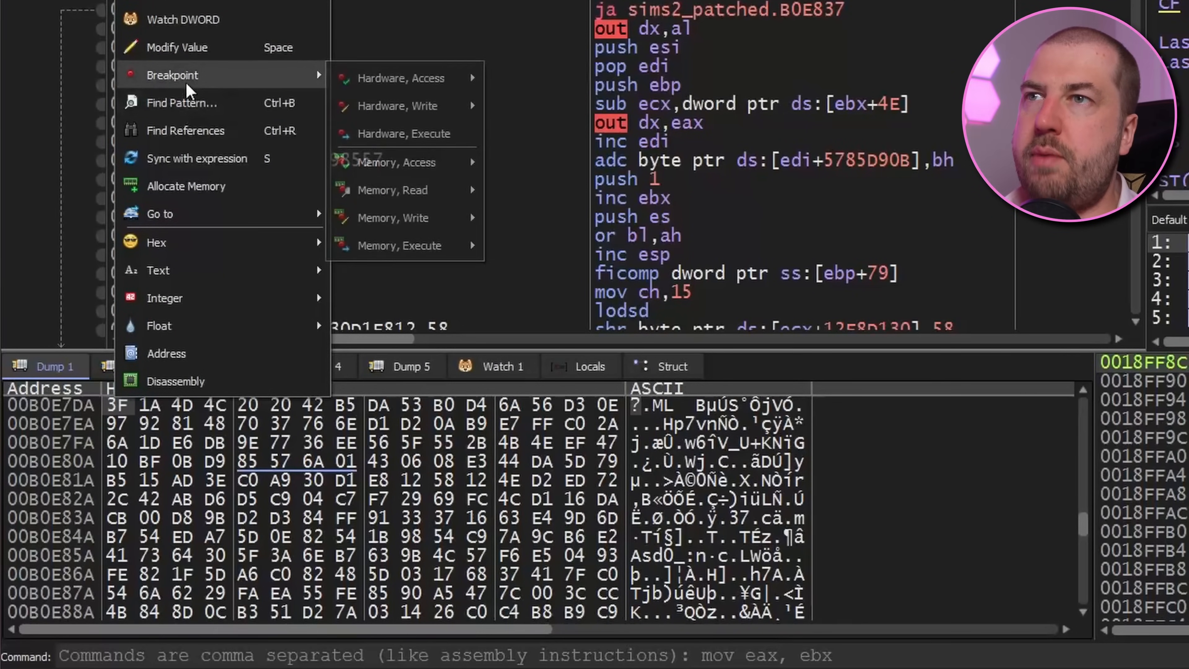
- Place a hardware access breakpoint on the dumped bytes and run until it triggers in ~df394b
left_click(504, 210)
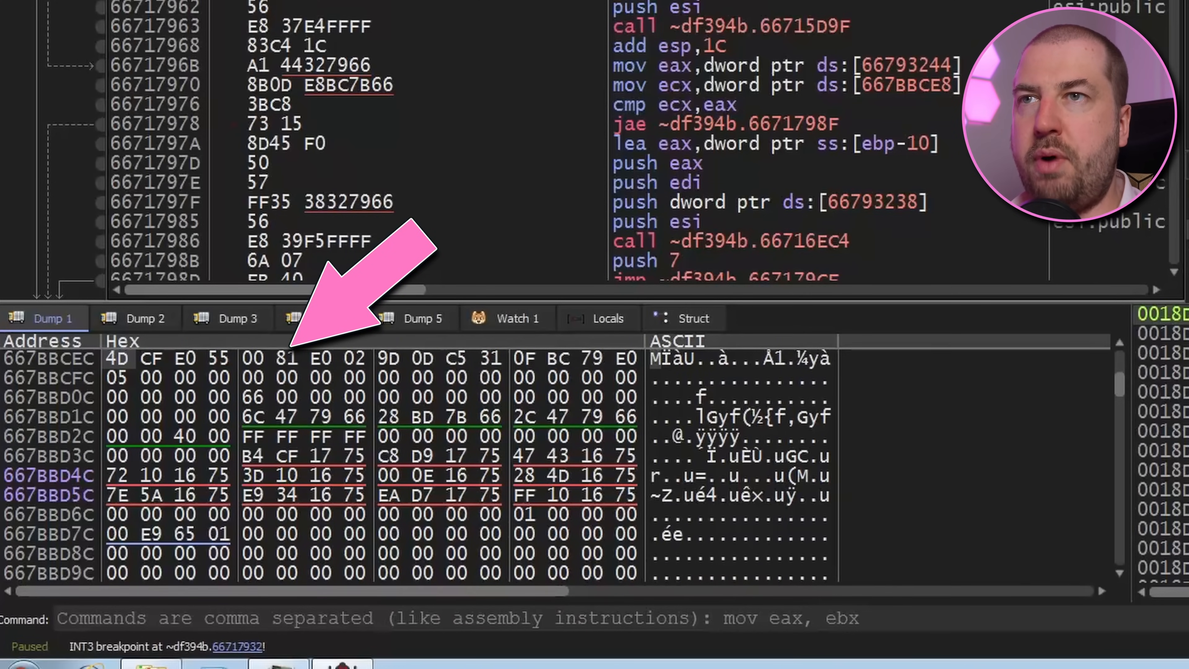
left_click(328, 318)
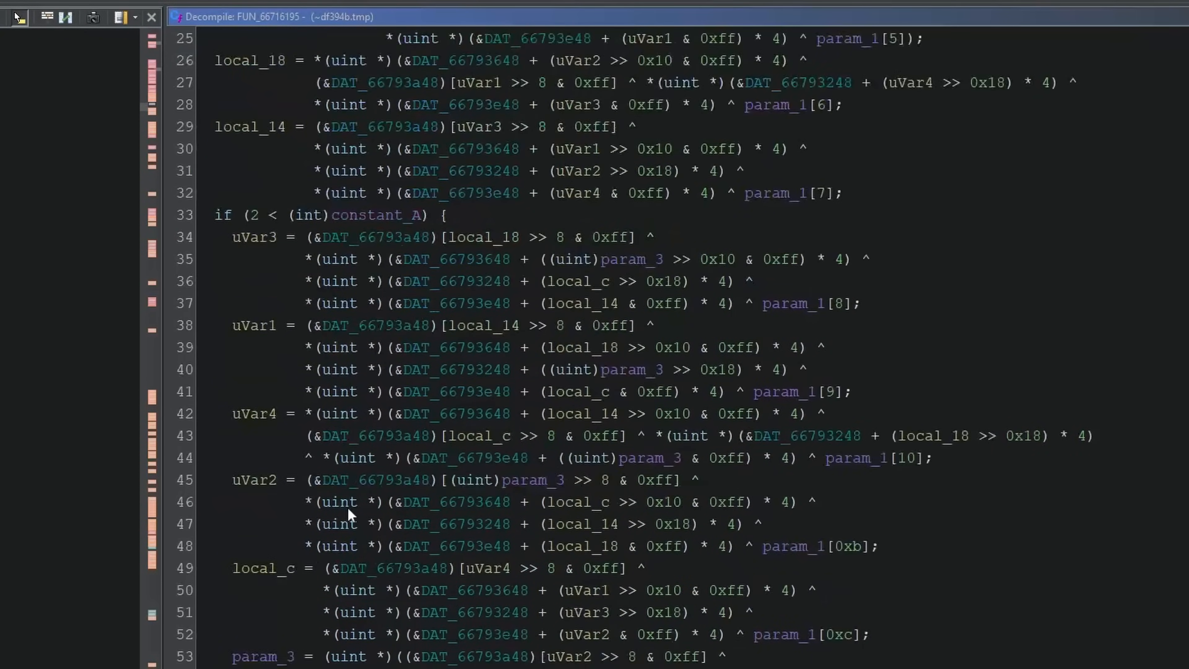
- Scroll through the table-lookup XOR rounds of decompiled FUN_66716195
scroll("down", 3)
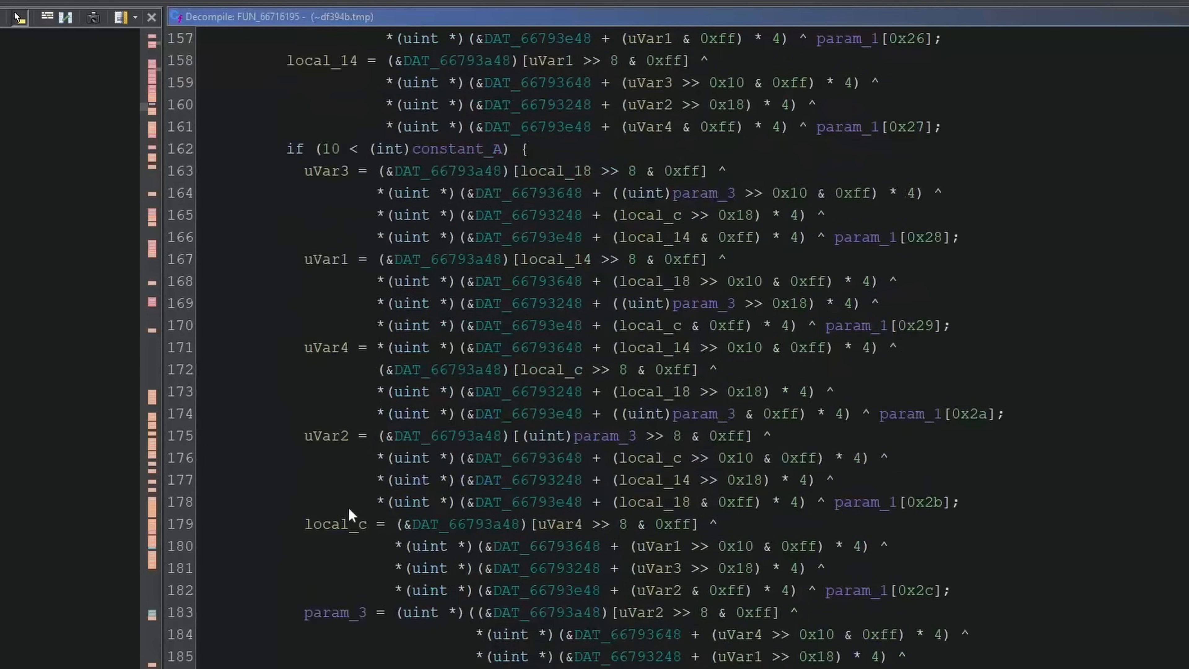
scroll("down", 3)
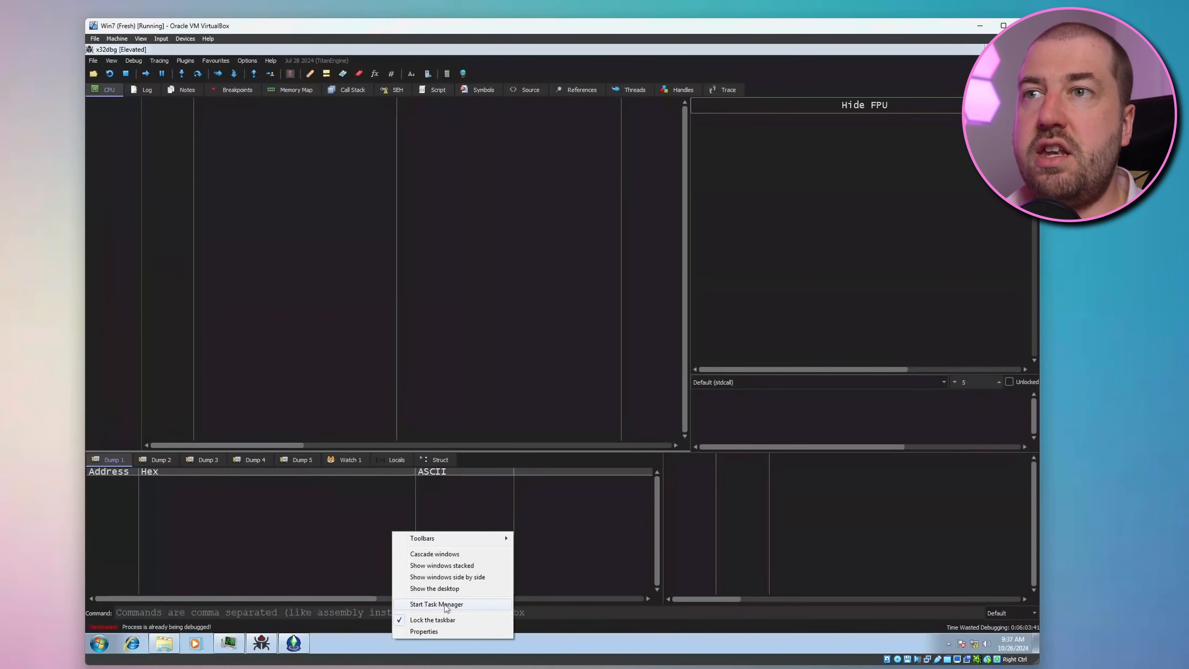
- Start Task Manager from the taskbar to find the running game process
left_click(436, 604)
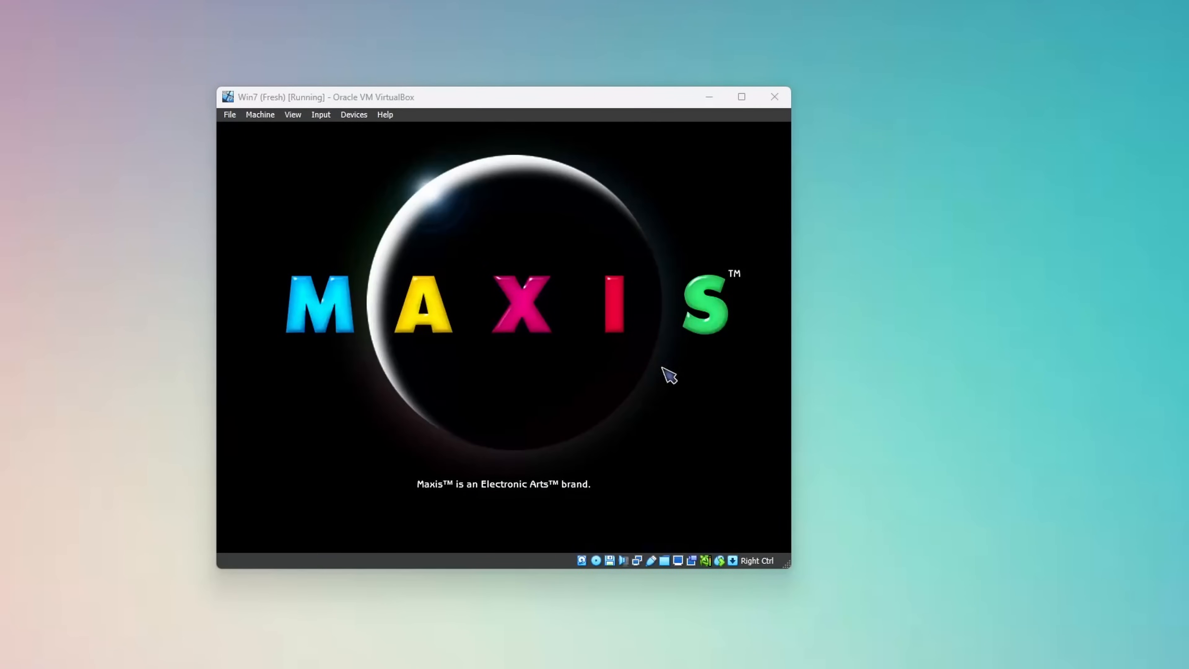
mouse_move(713, 463)
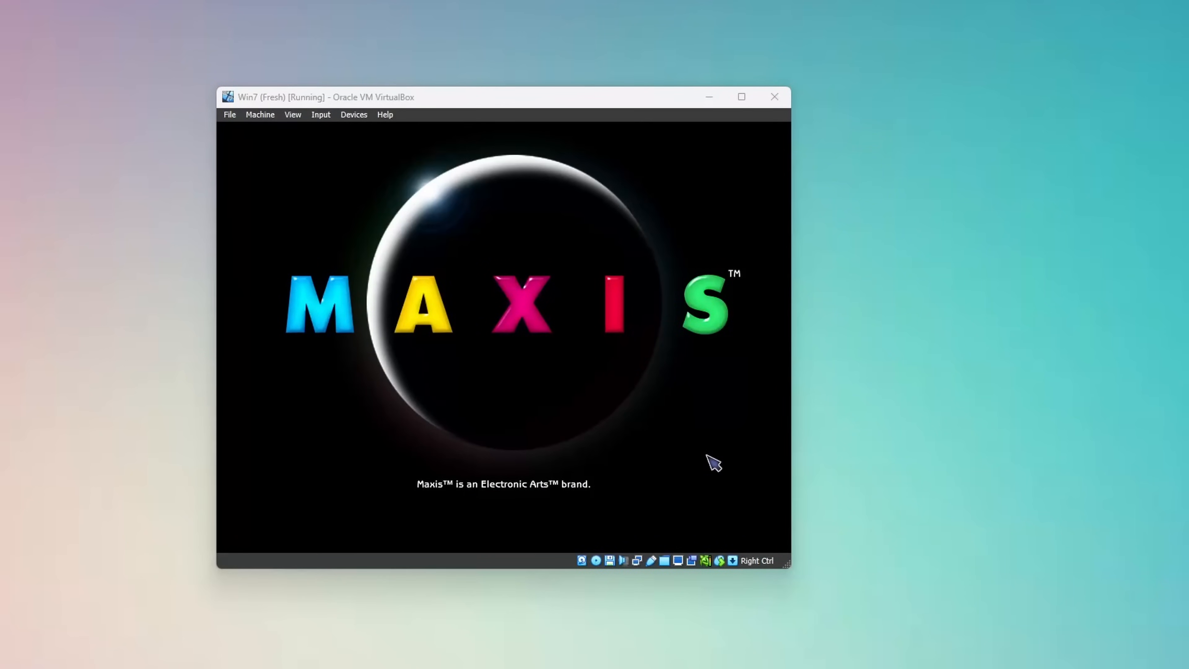